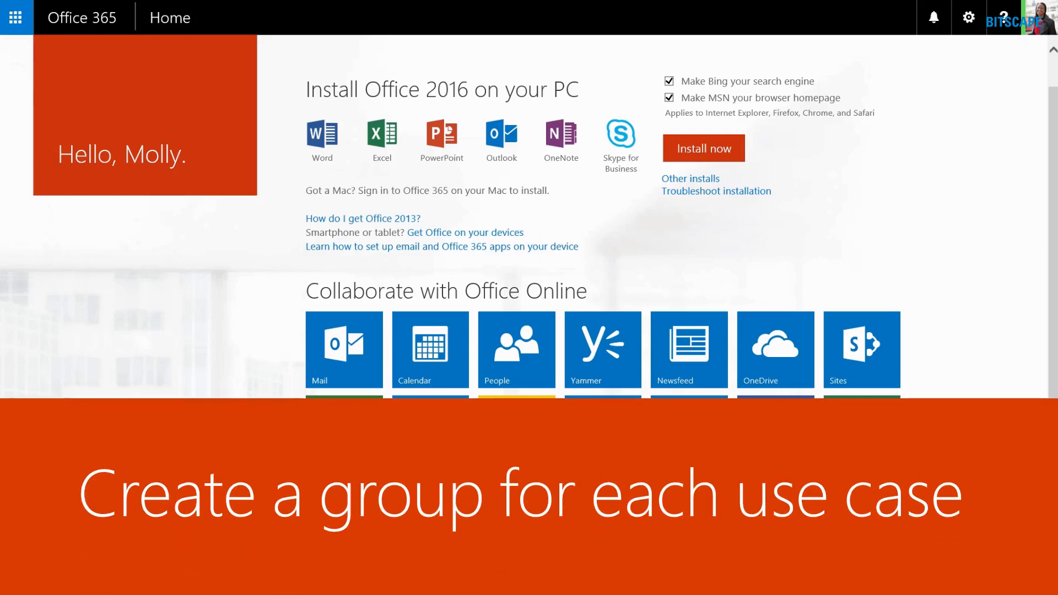
Step: Scroll the Office 365 home page to view the full grid of Office Online apps
{"action": "scroll", "scroll_direction": "down", "scroll_amount": 3}
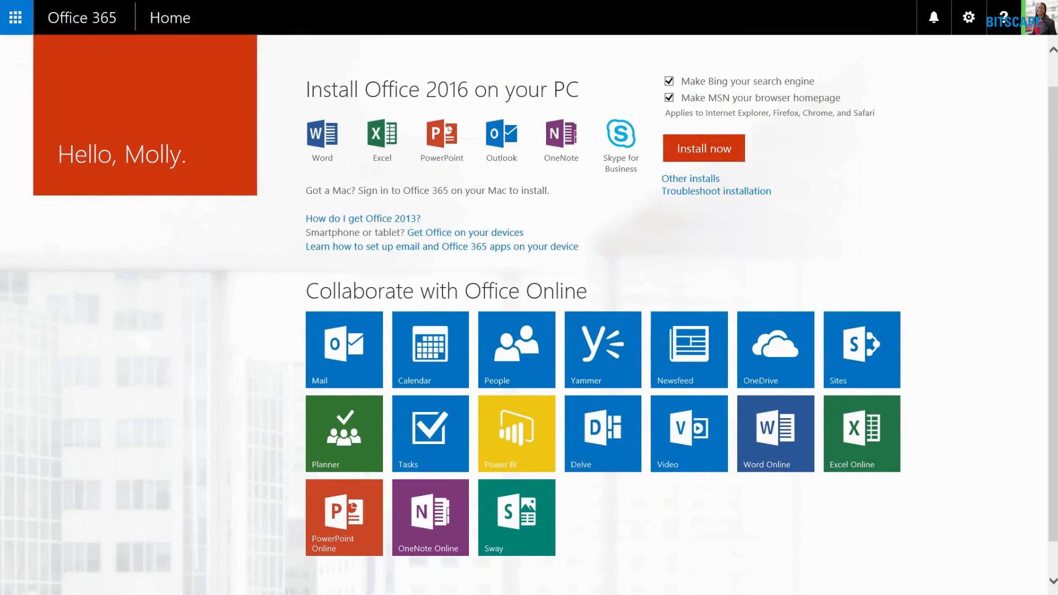
{"action": "mouse_move", "coordinate": [180, 314]}
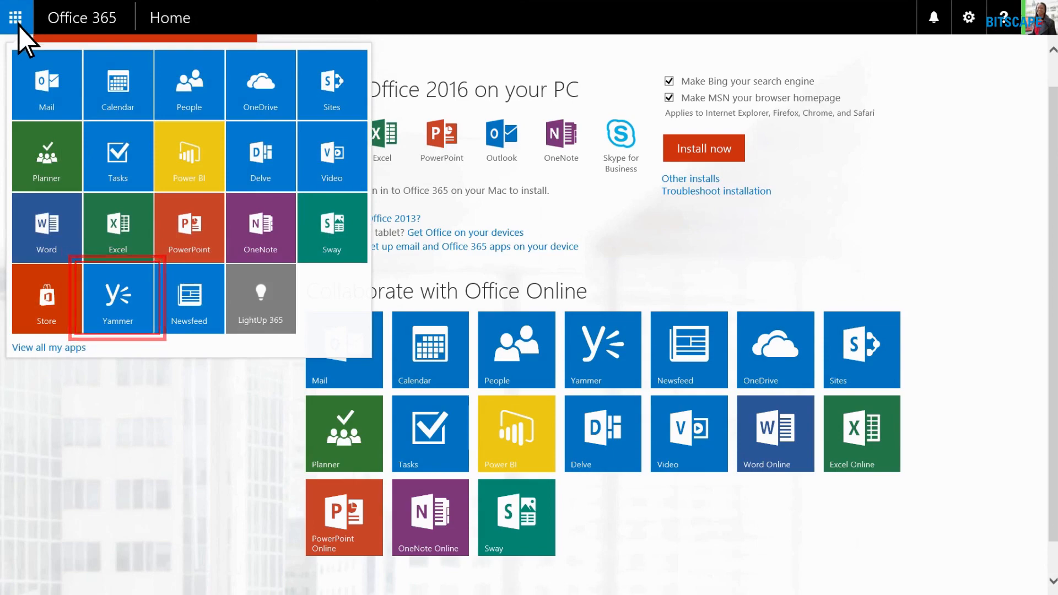
Step: Launch Yammer from the Office 365 app launcher
{"action": "left_click", "coordinate": [117, 298]}
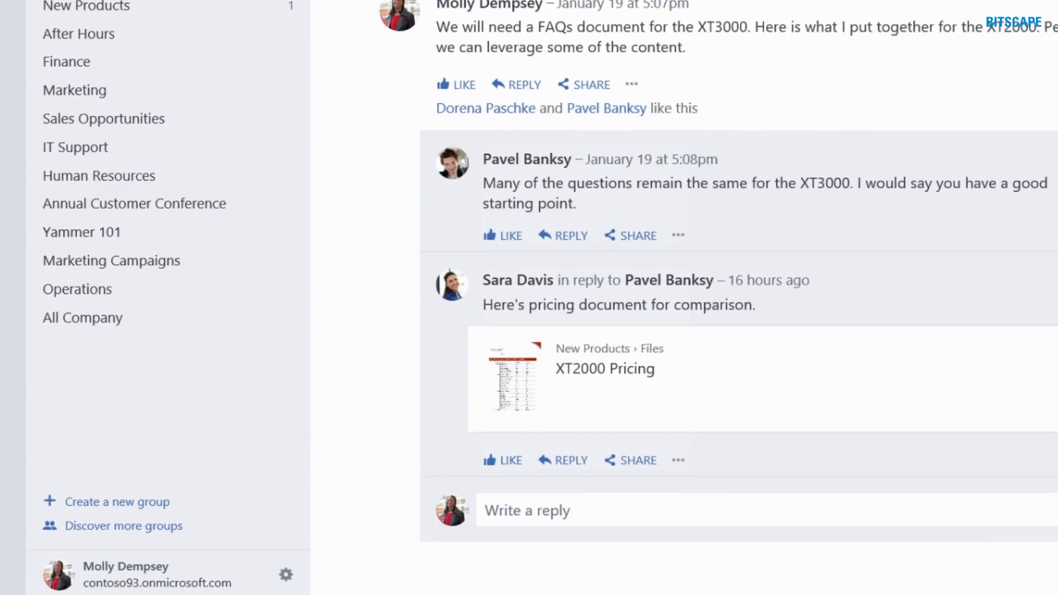
{"action": "mouse_move", "coordinate": [393, 516]}
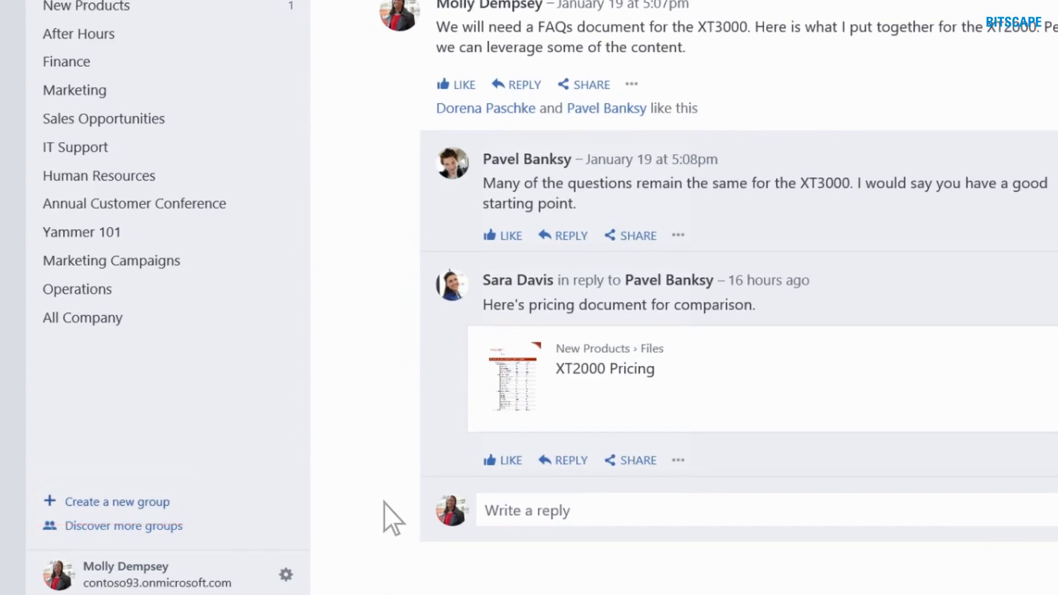
{"action": "mouse_move", "coordinate": [138, 523]}
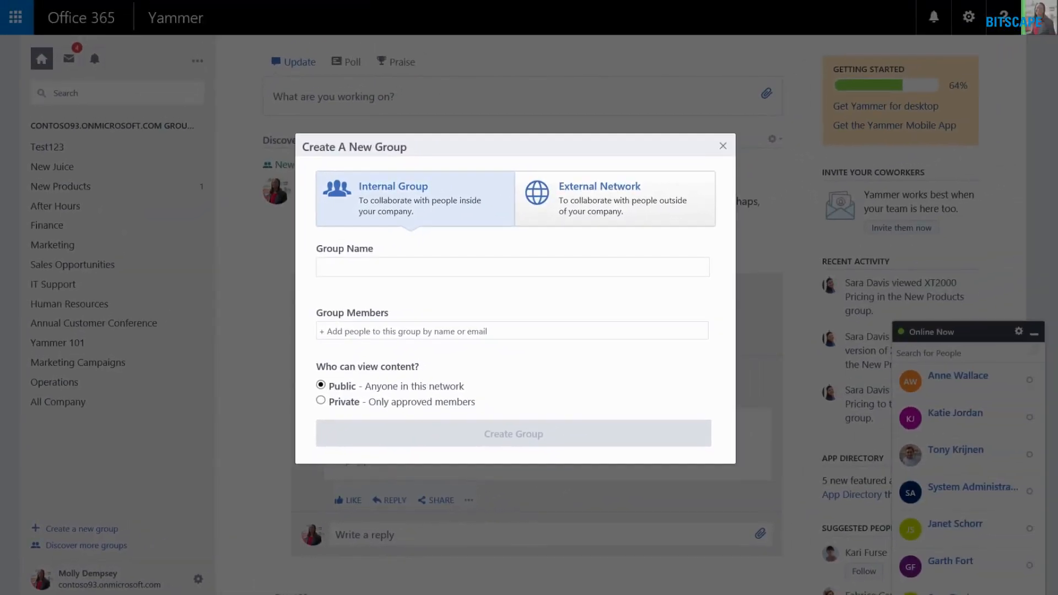
Step: Enter 'On Board' as the new group's name
{"action": "left_click", "coordinate": [414, 198]}
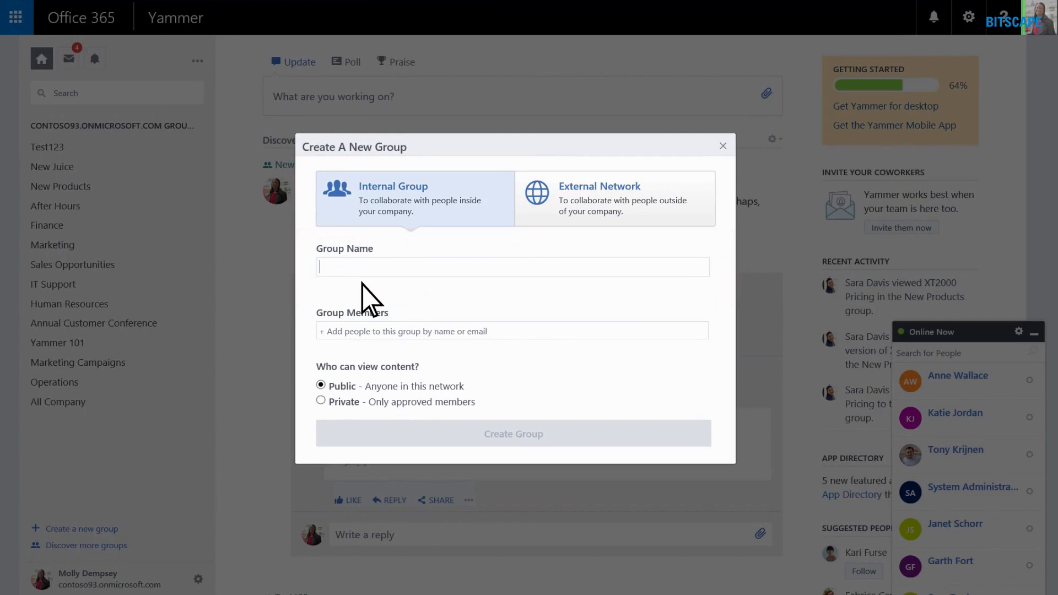
{"action": "type", "text": "On Boar"}
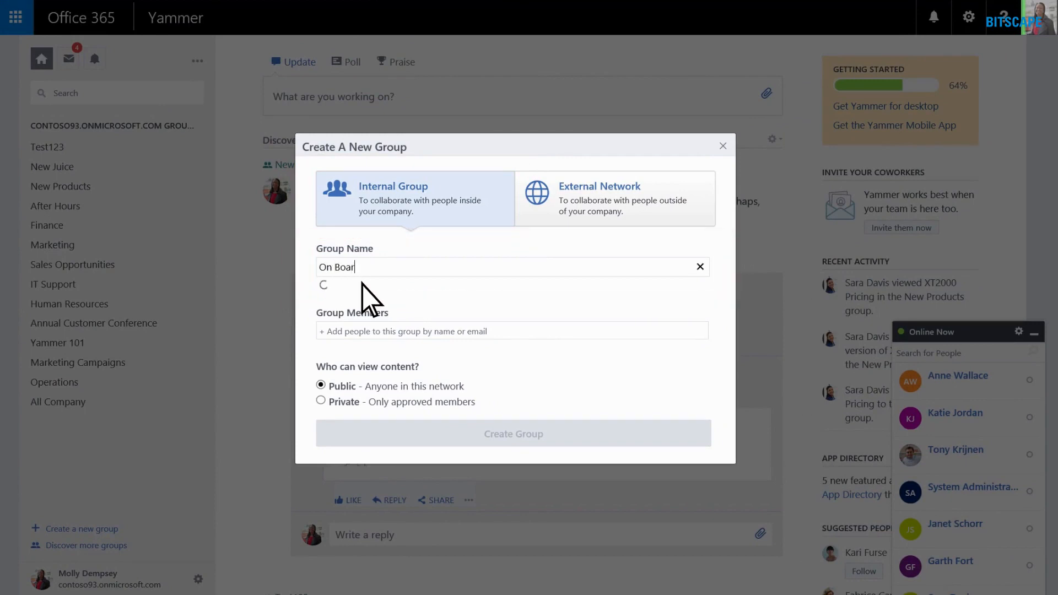
{"action": "type", "text": "d"}
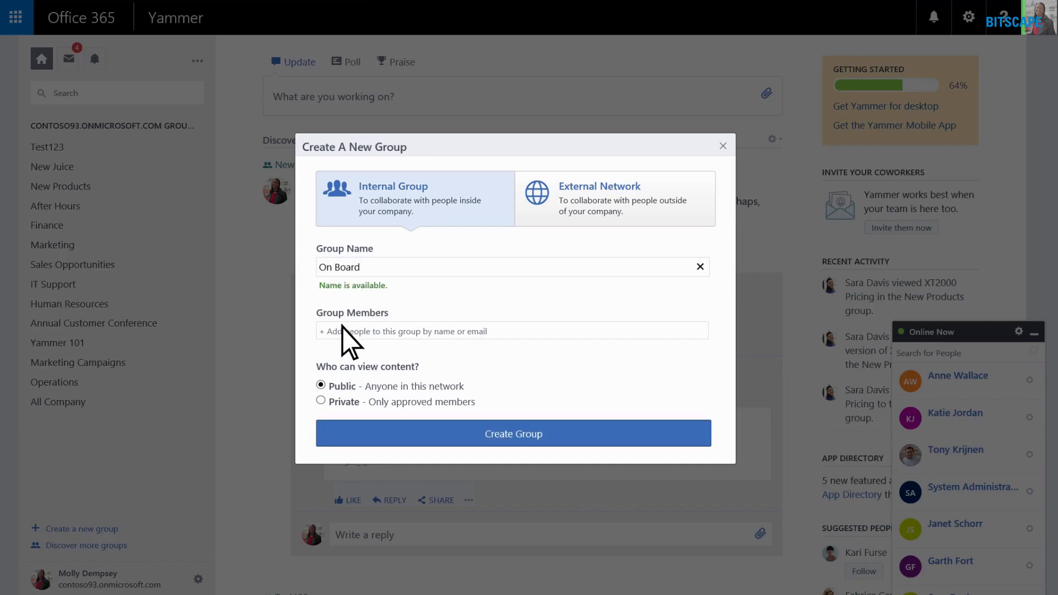
Step: Add colleague Garret as a member and create the public On Board group
{"action": "left_click", "coordinate": [512, 331]}
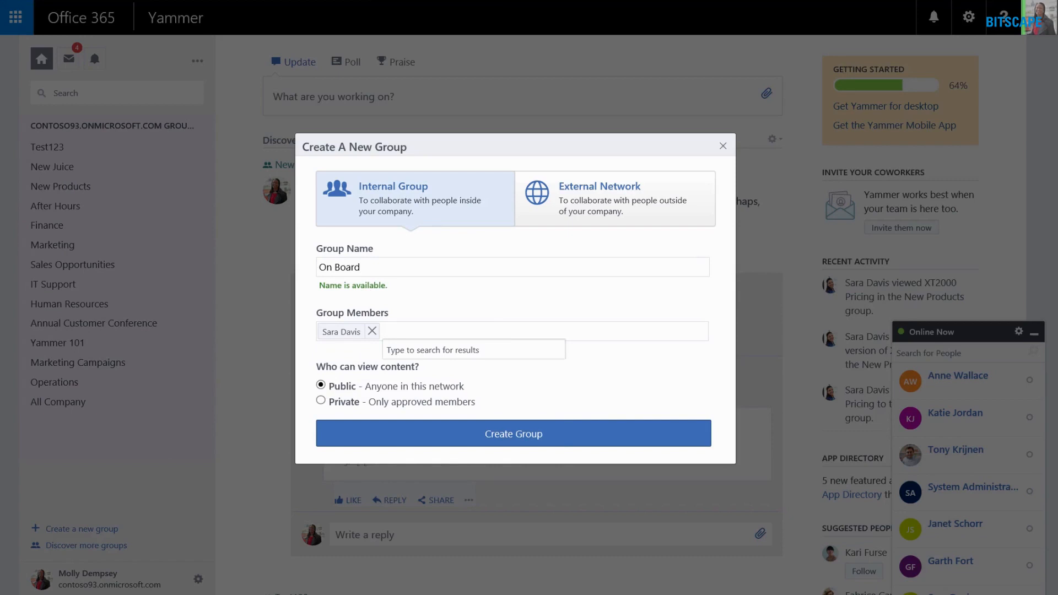
{"action": "type", "text": "garret"}
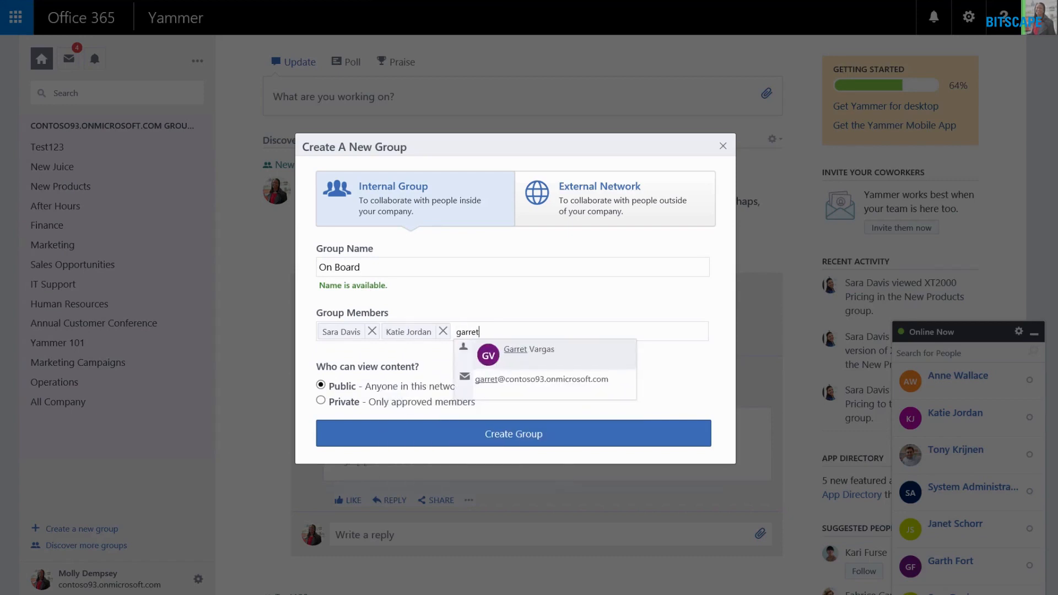
{"action": "left_click", "coordinate": [529, 353]}
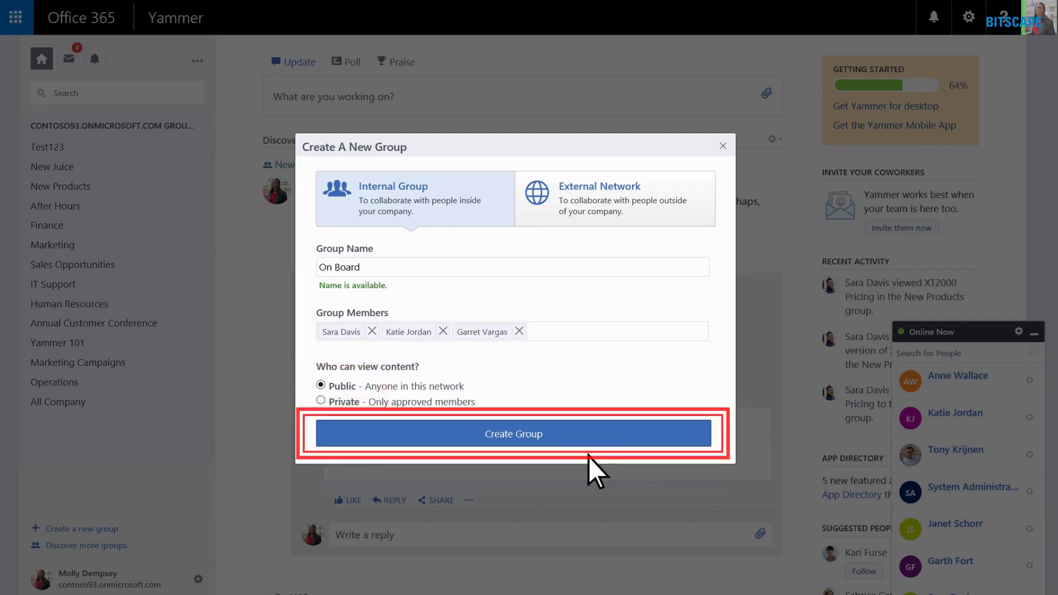
{"action": "left_click", "coordinate": [513, 433]}
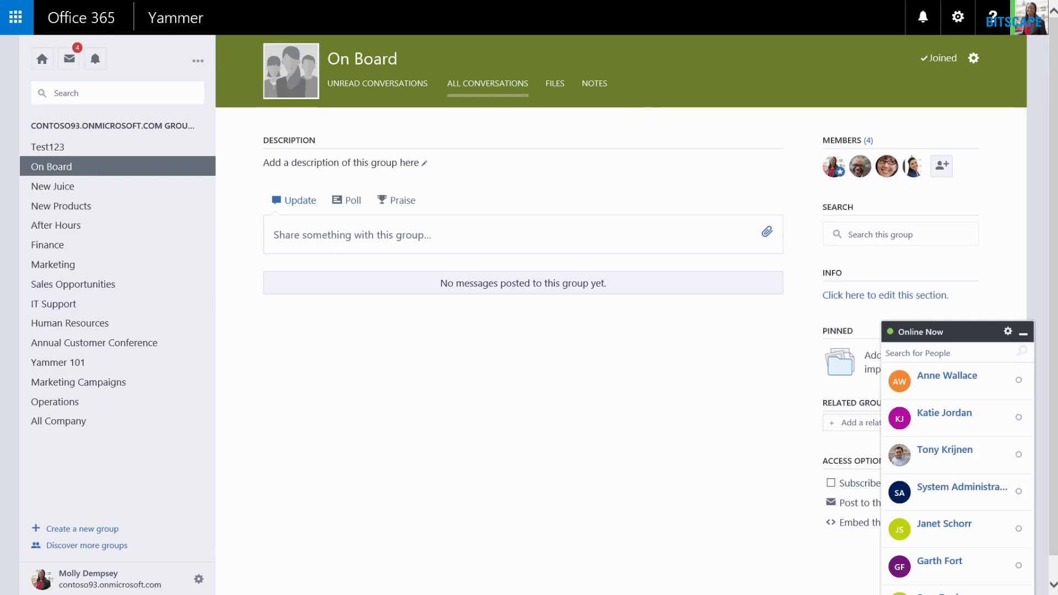
{"action": "mouse_move", "coordinate": [557, 201]}
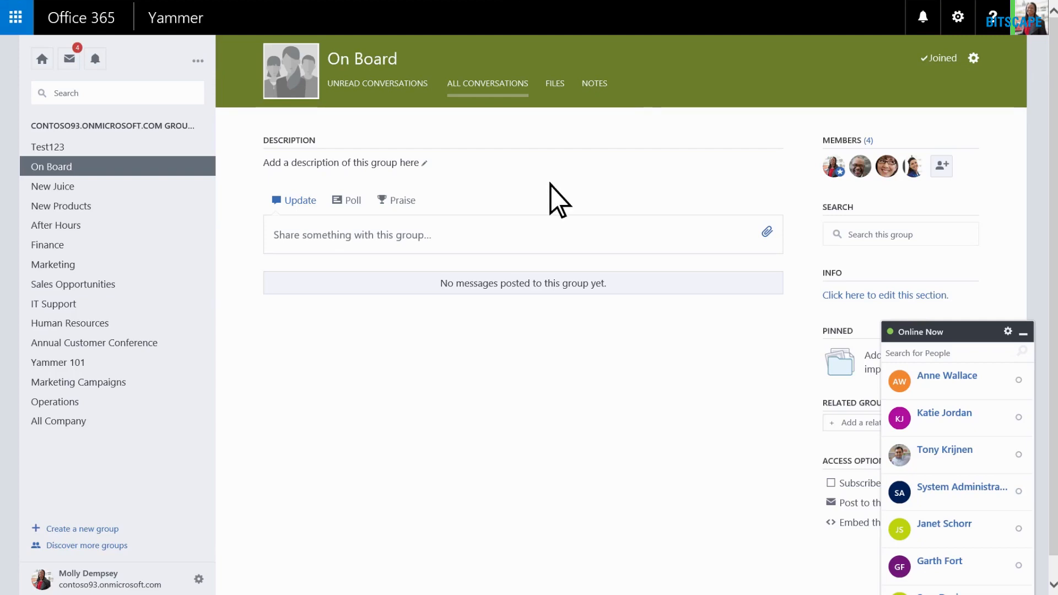
{"action": "mouse_move", "coordinate": [435, 162]}
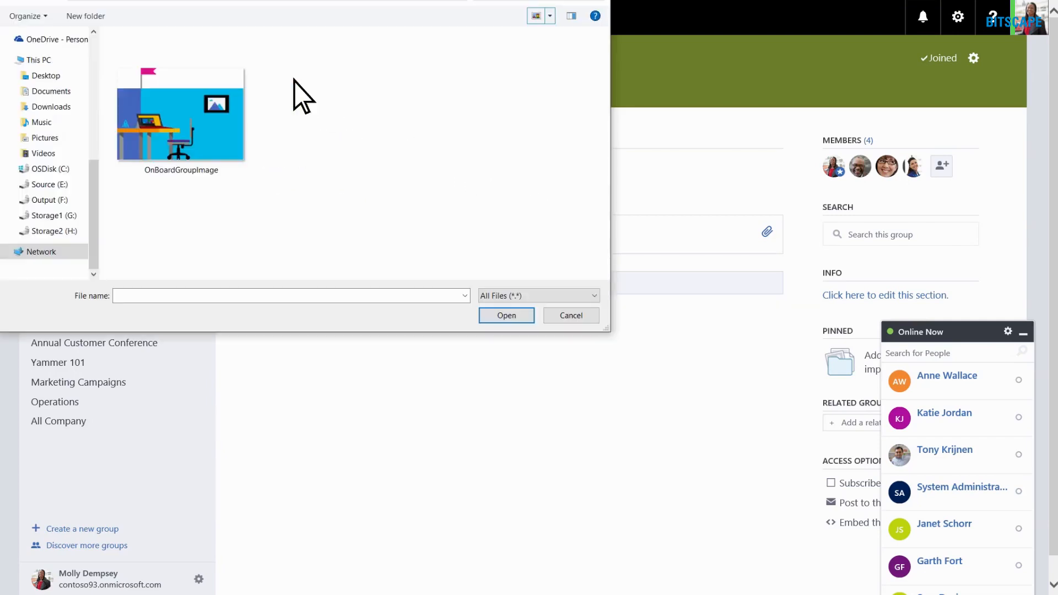
{"action": "mouse_move", "coordinate": [224, 147]}
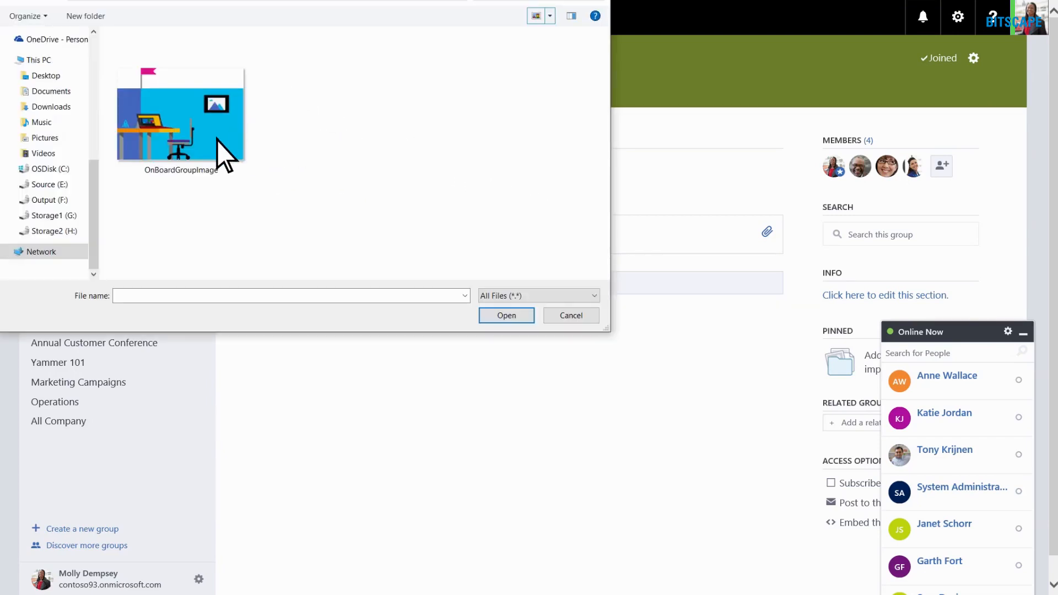
Step: Set OnBoardGroupImage as the On Board group's image
{"action": "left_click", "coordinate": [180, 114]}
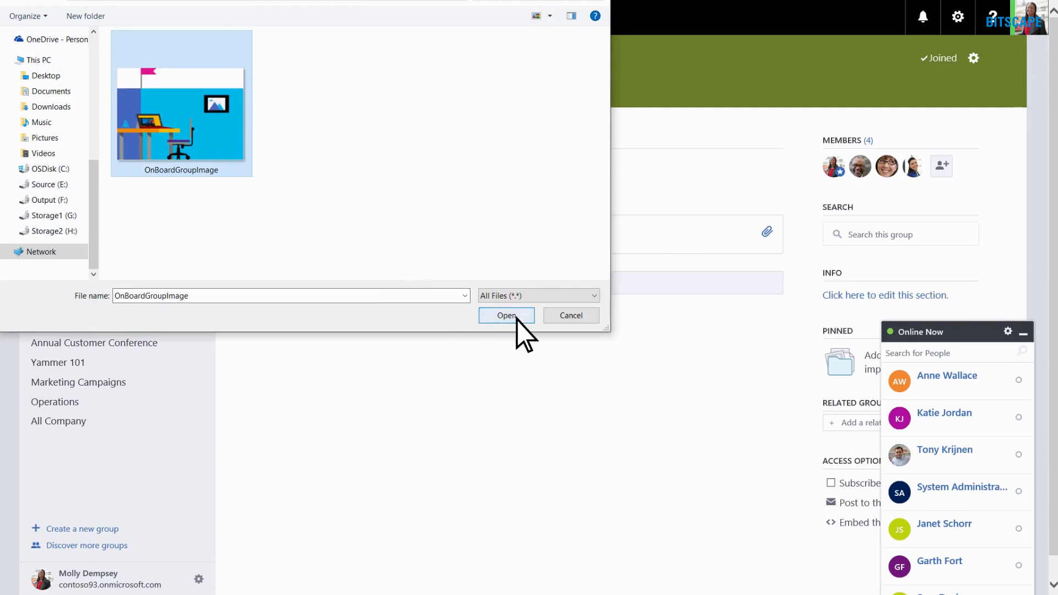
{"action": "left_click", "coordinate": [506, 316]}
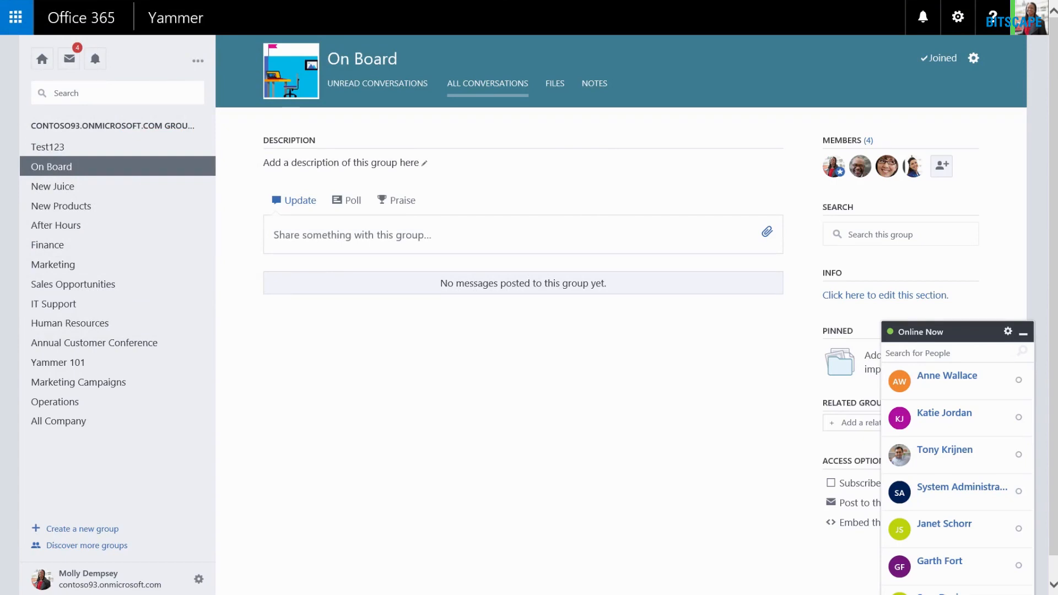
{"action": "mouse_move", "coordinate": [430, 129]}
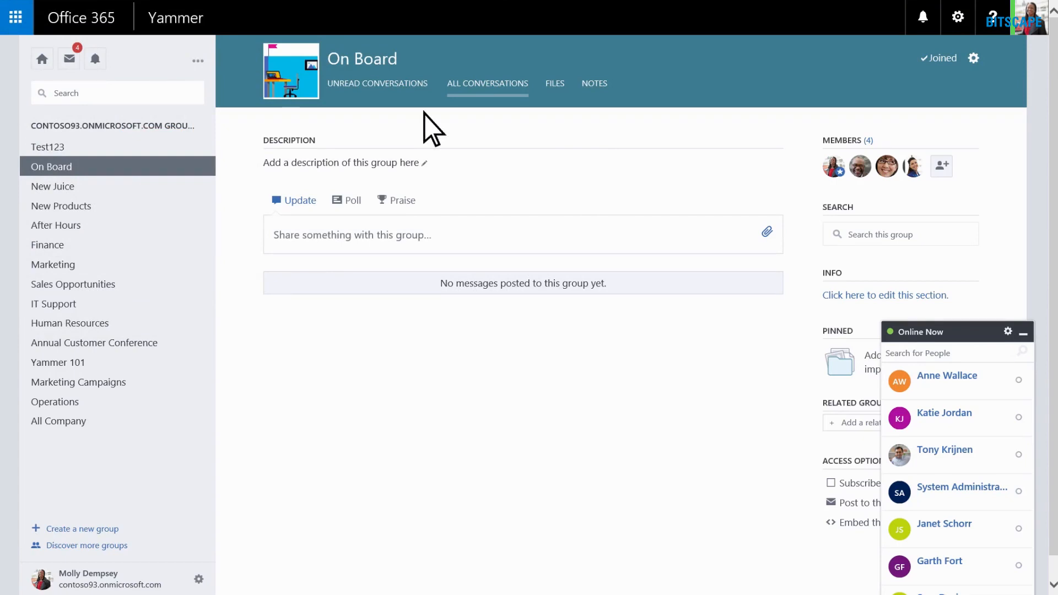
{"action": "mouse_move", "coordinate": [306, 91]}
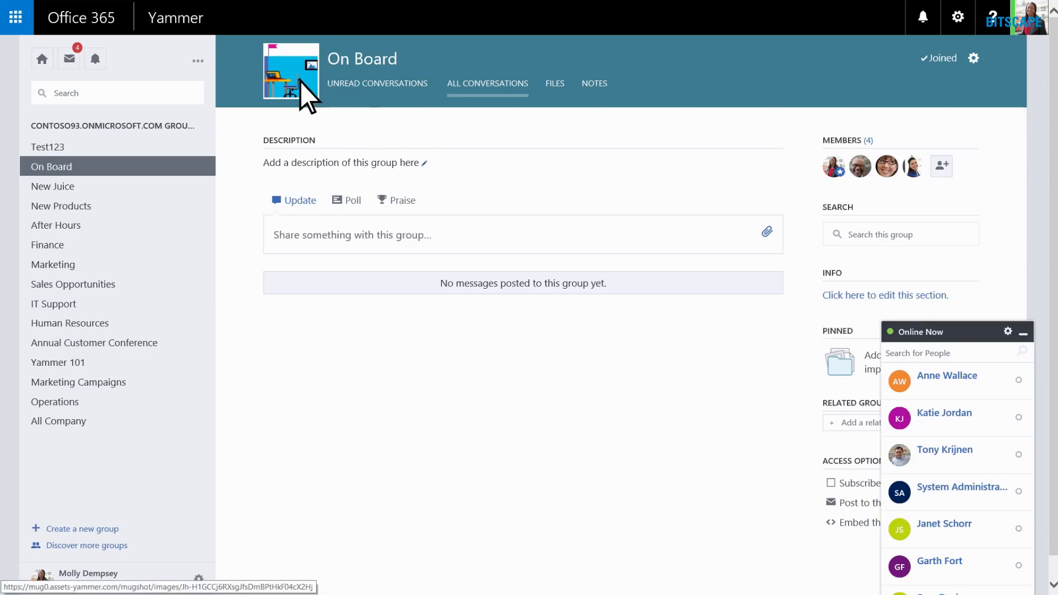
{"action": "left_click", "coordinate": [291, 71]}
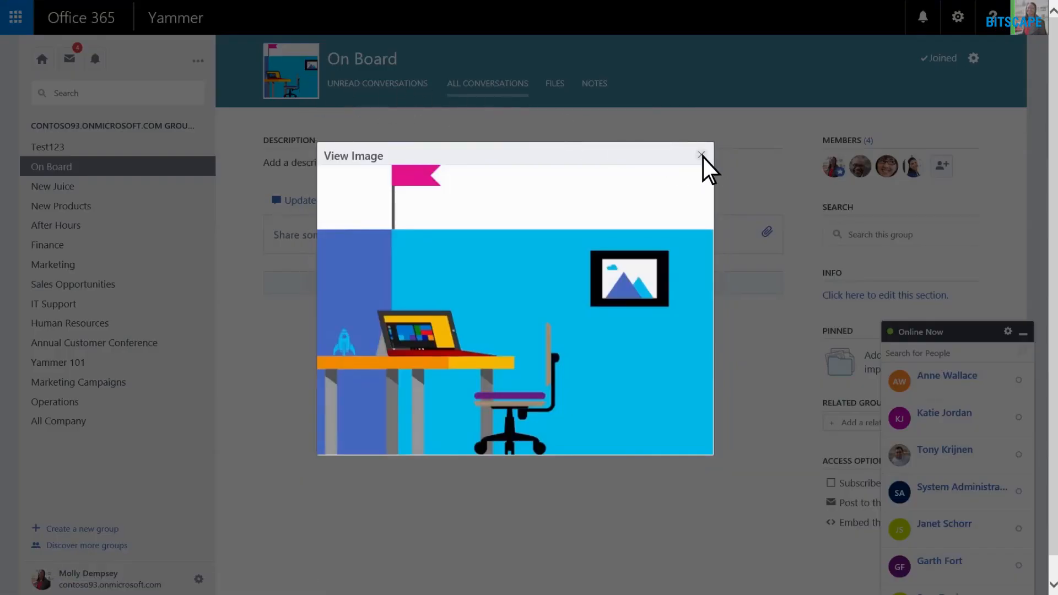
{"action": "left_click", "coordinate": [700, 156]}
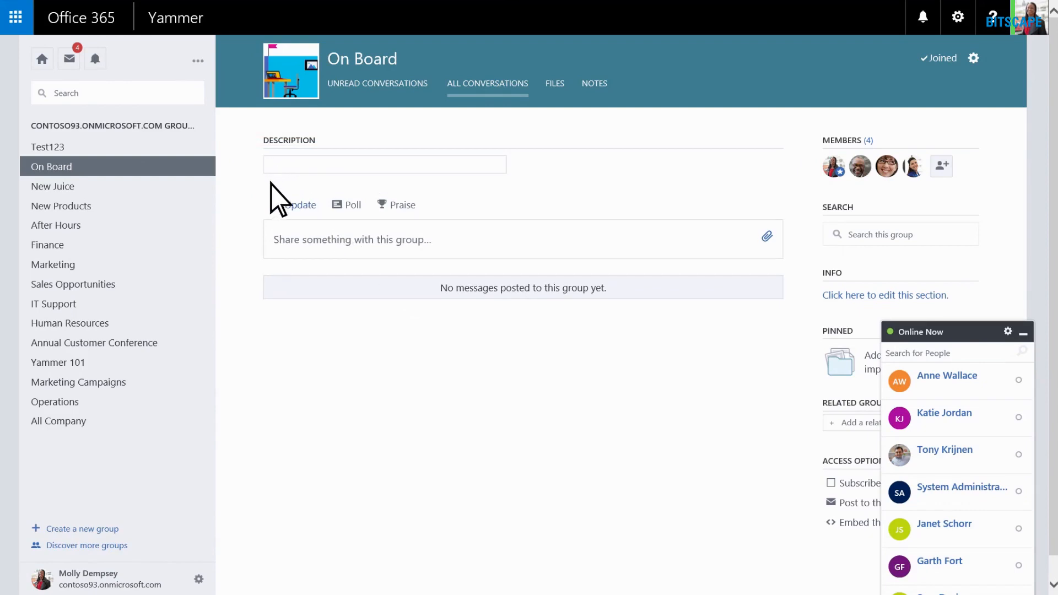
Step: Type "You're hire" into the group description box
{"action": "type", "text": "You're hire"}
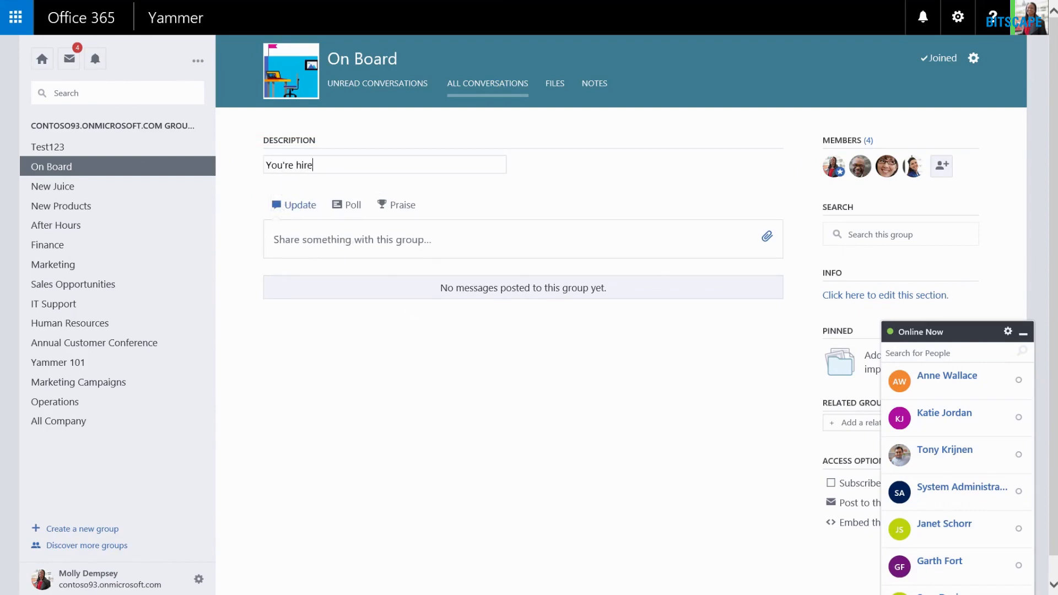